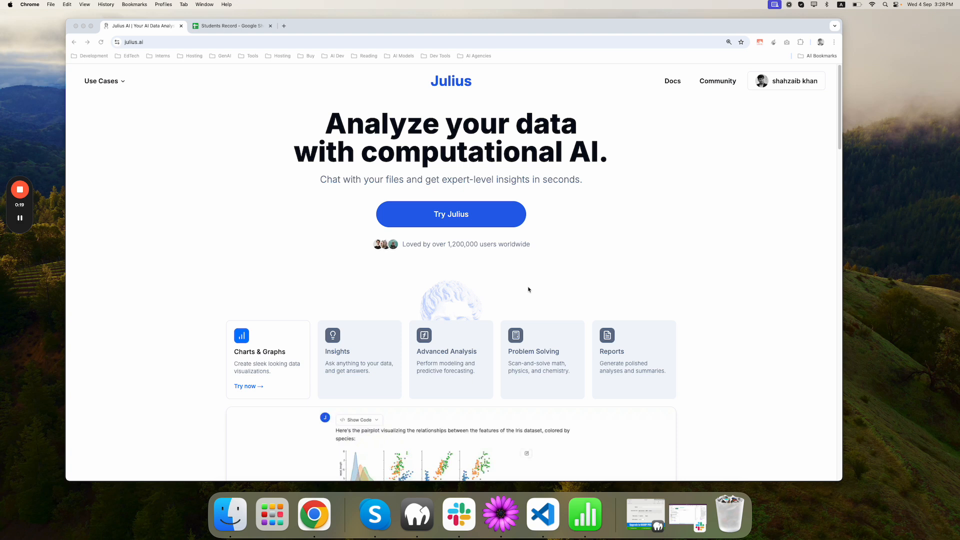
mouse_move(298, 286)
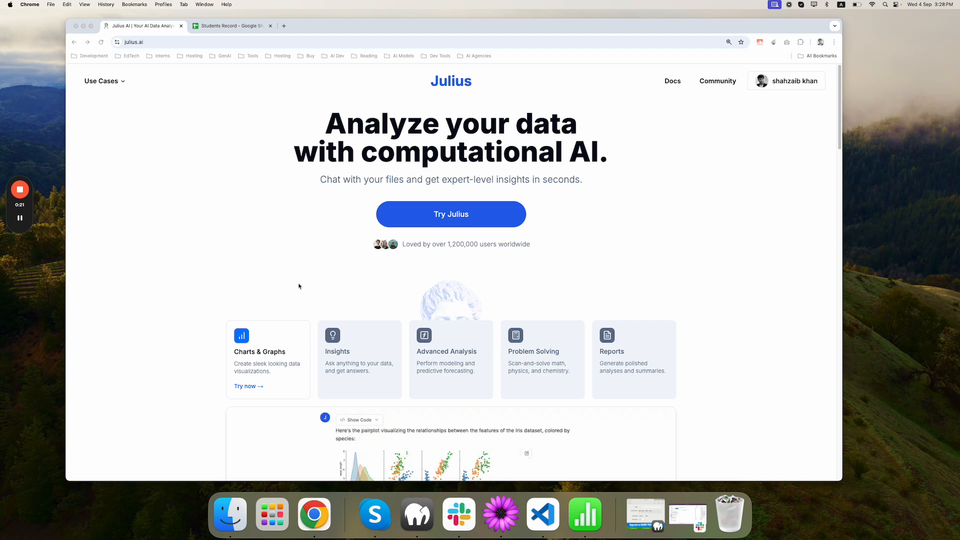
Switch to the Students Record Google Sheets tab
click(229, 25)
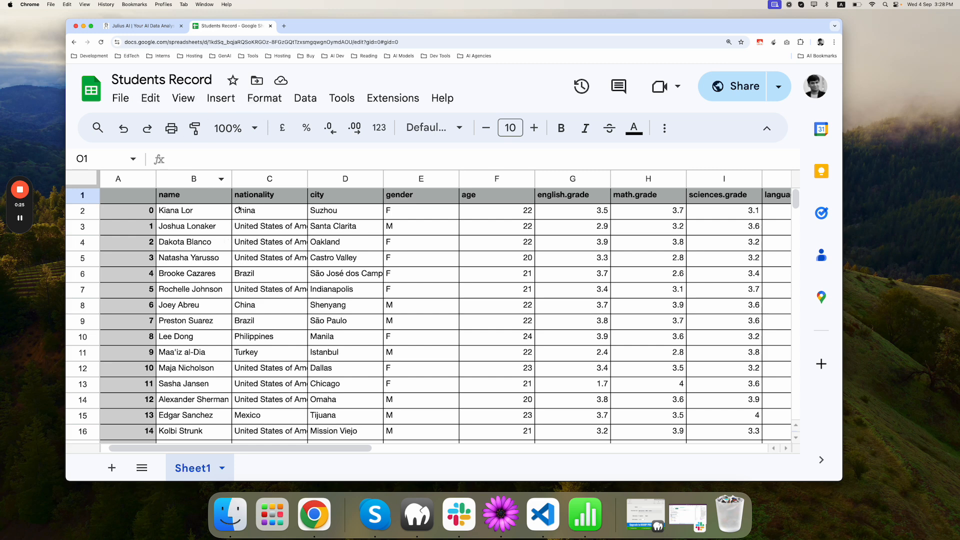
Review the sheet columns, copy its URL from the address bar, and return to Julius AI
click(269, 210)
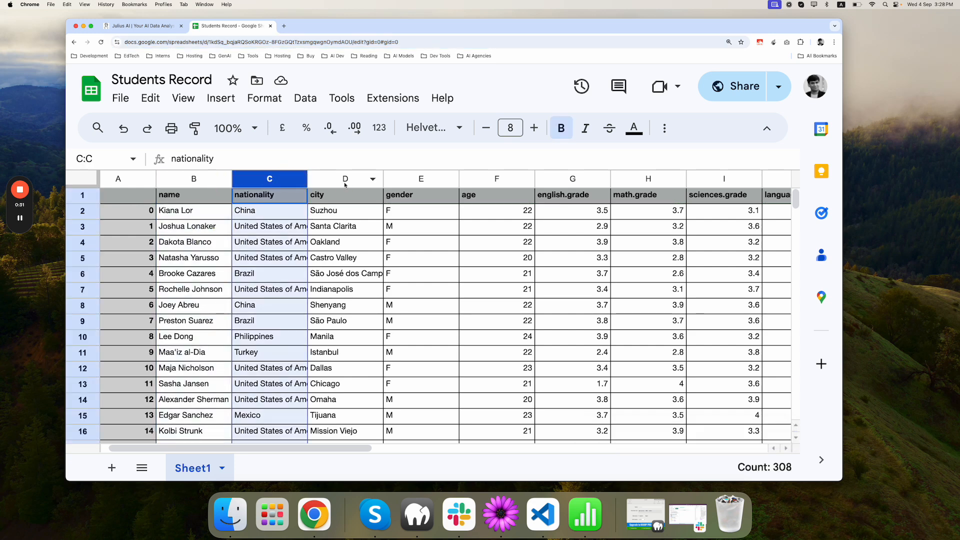
click(496, 179)
text(id)
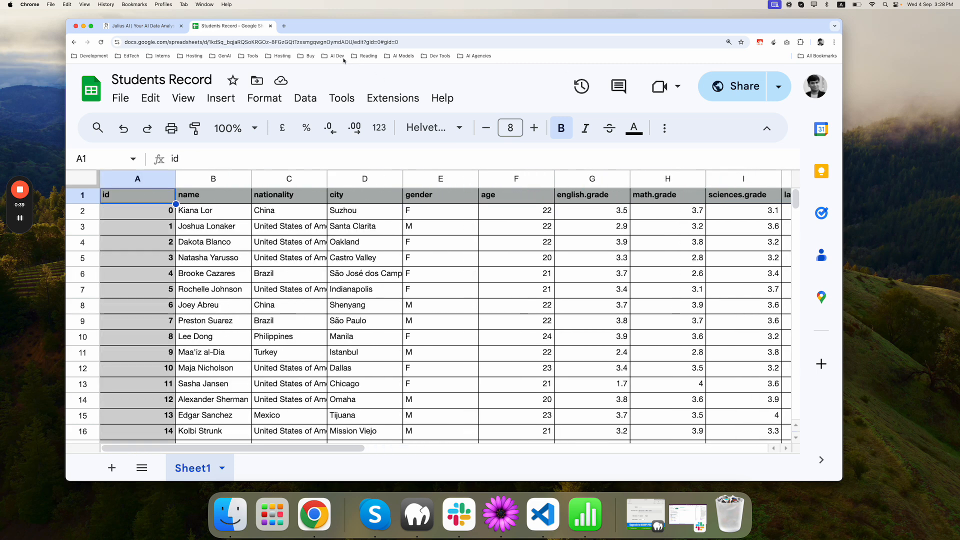
right_click(263, 41)
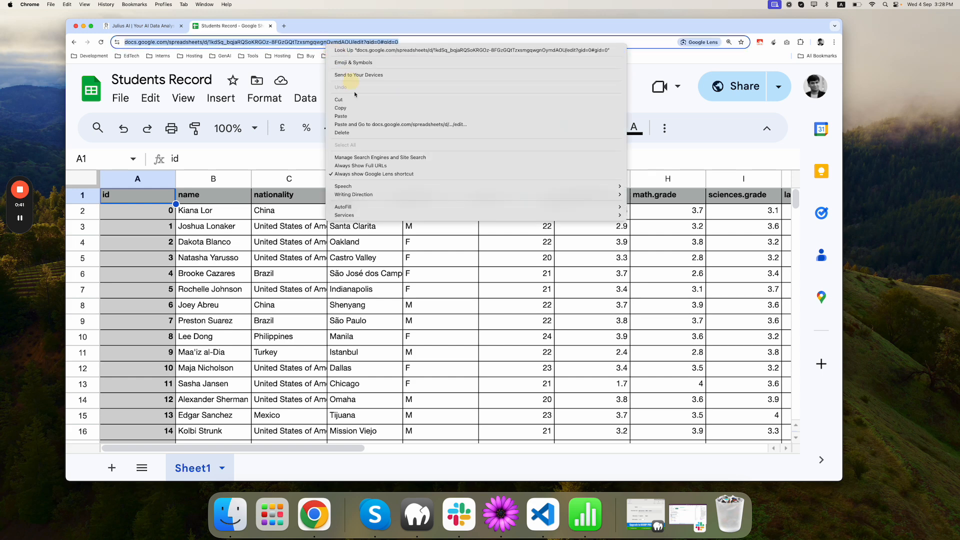
click(142, 26)
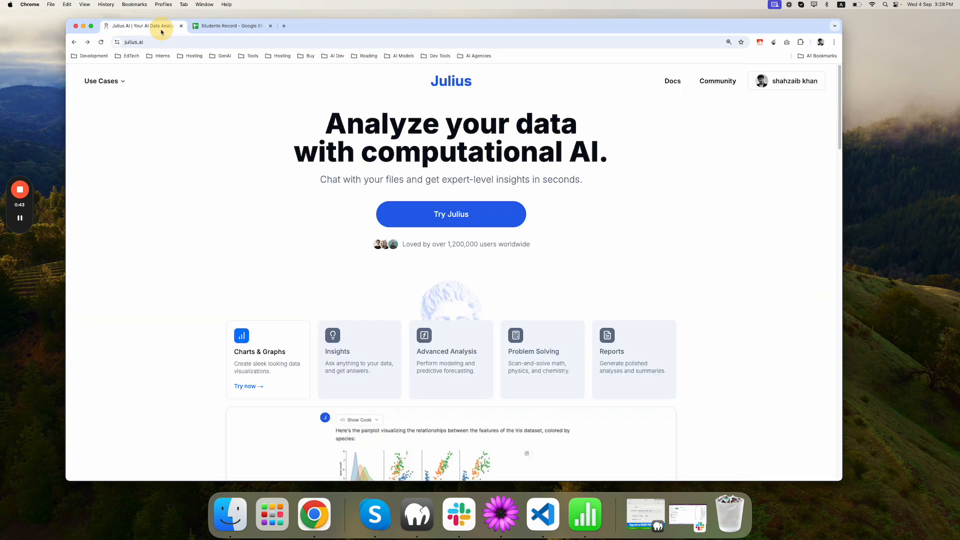
Start a Julius chat sending 'Dataset' with the Google Sheets link for analysis
click(450, 214)
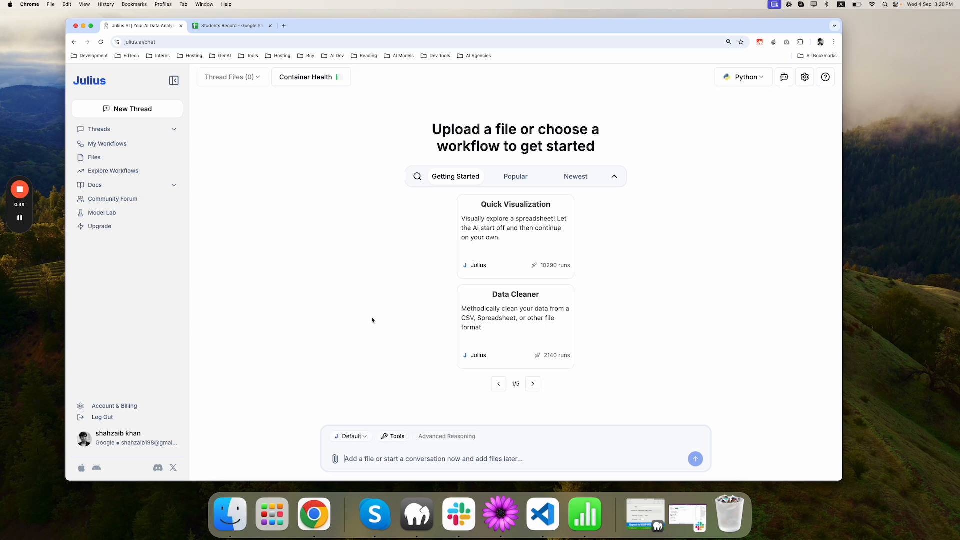
text(Dataset https://docs.google.com/spreadsheets/d/1kdSq_bqjaRQSoKRGOz-8FGzGQtTzxsmgqwgnOymdAOU/edit?gid=0#gid=0)
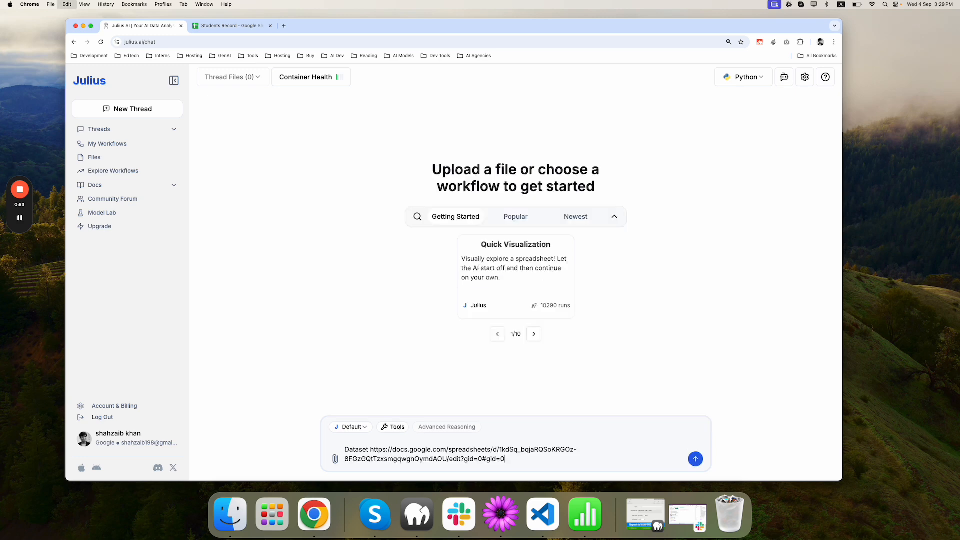
click(695, 459)
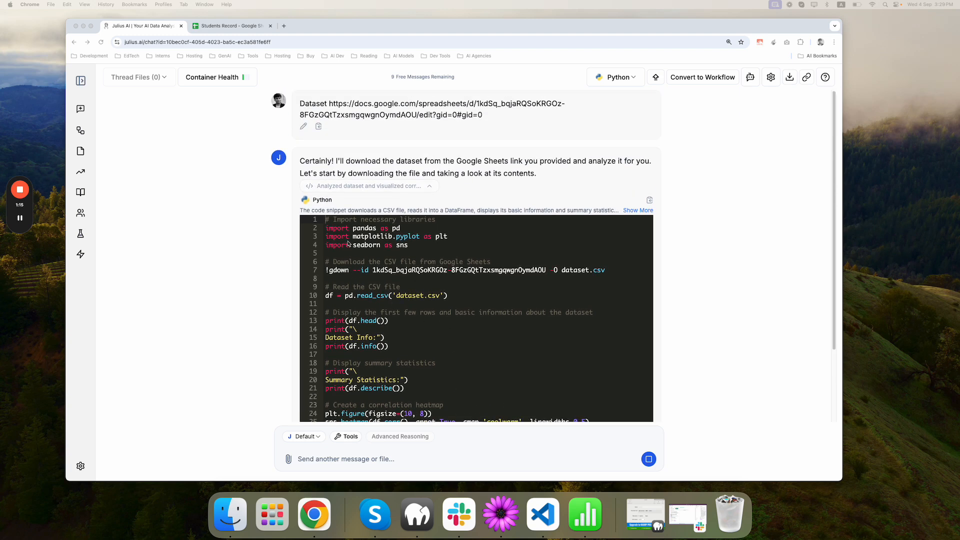
Draft 'What is the mean age of the students?' in the message box
click(617, 77)
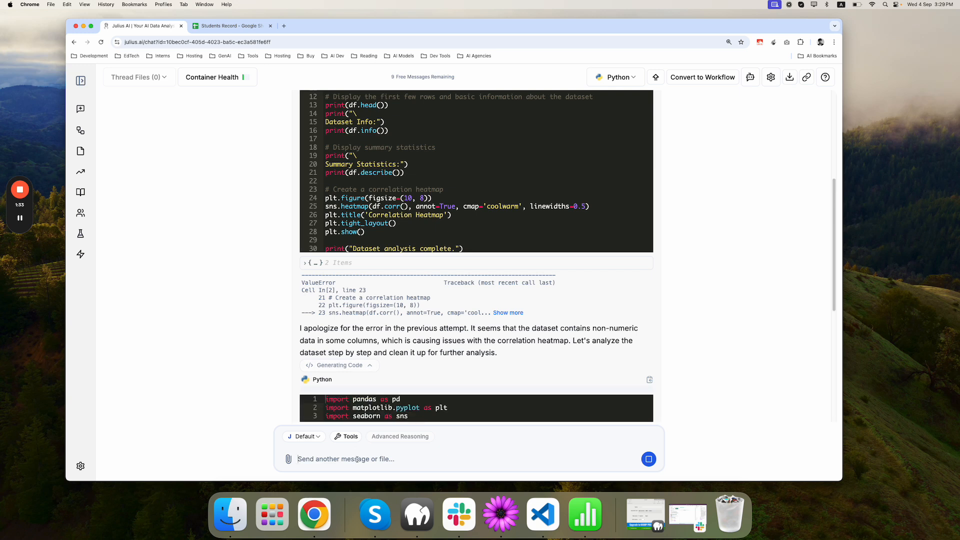
text(Wht is the mean age of the students?)
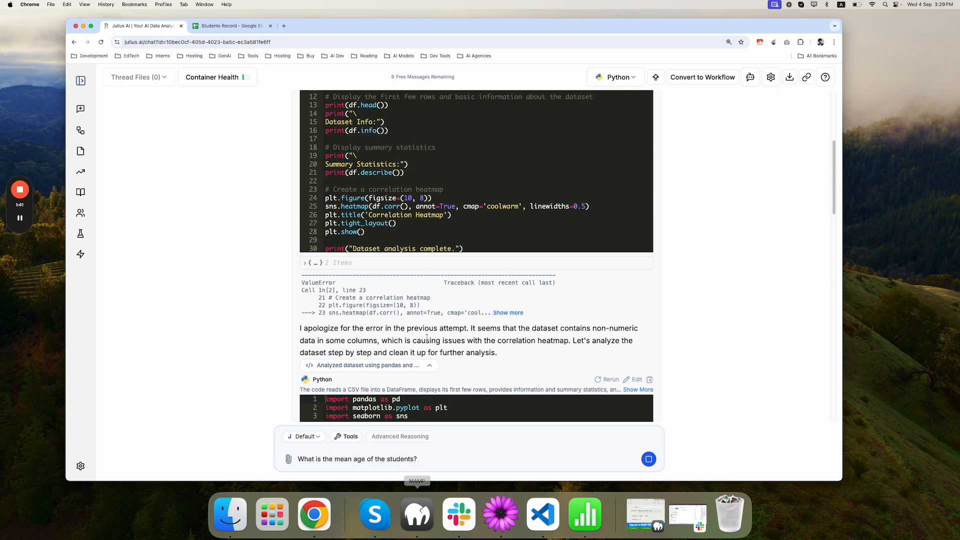
Review the dataset summary and send the mean age question to Julius
scroll(down, 3)
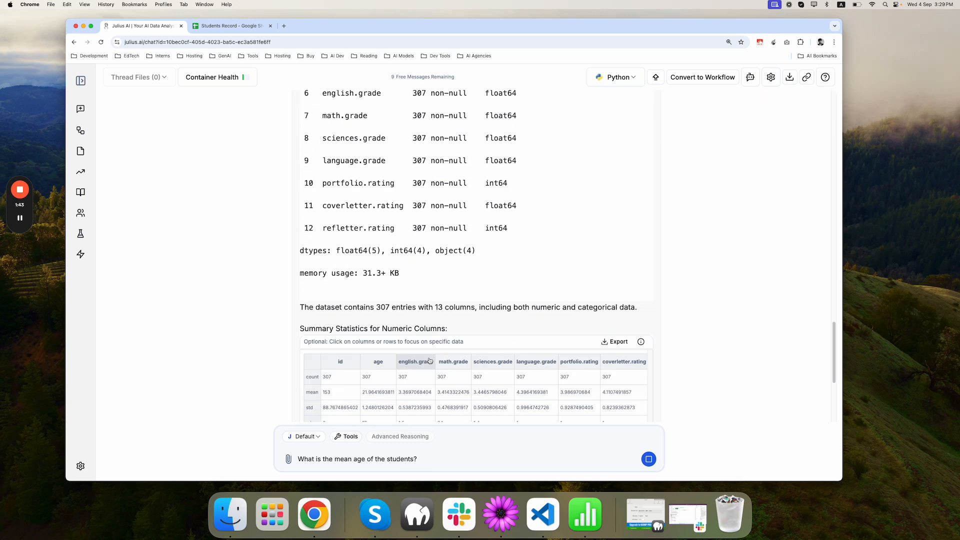
scroll(down, 3)
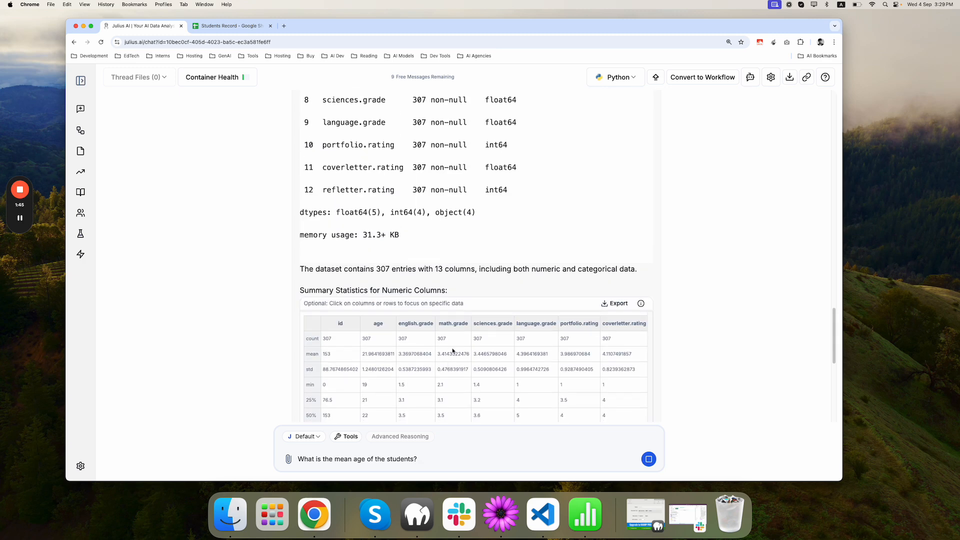
scroll(down, 3)
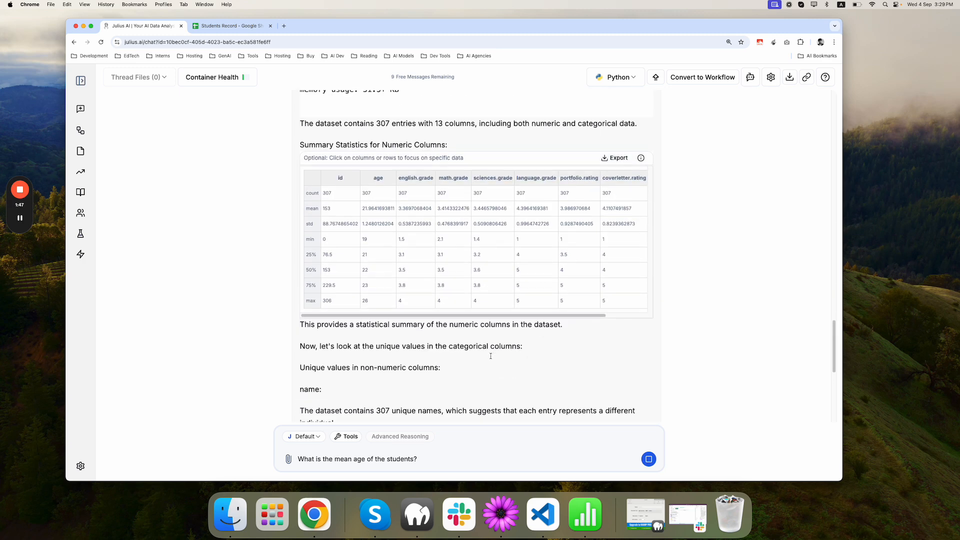
scroll(down, 3)
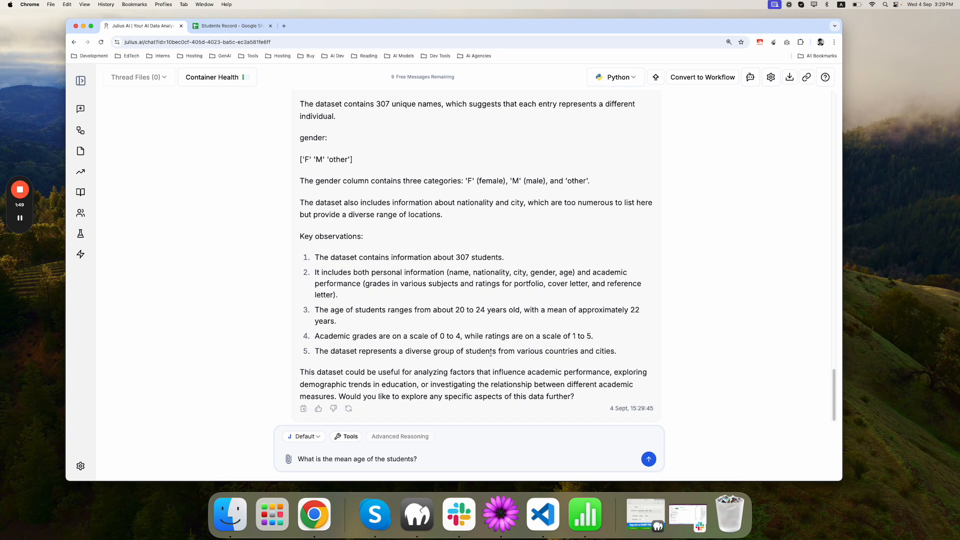
click(648, 458)
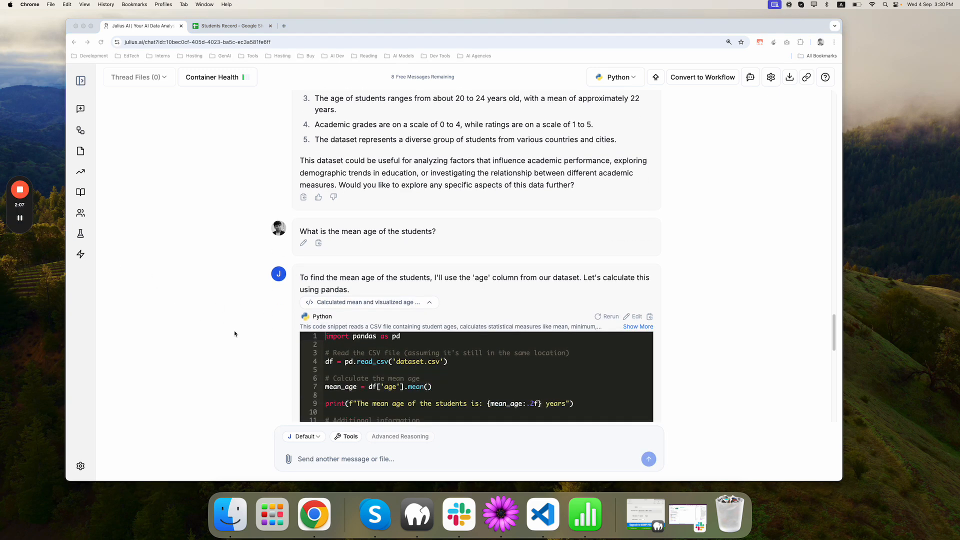
scroll(down, 3)
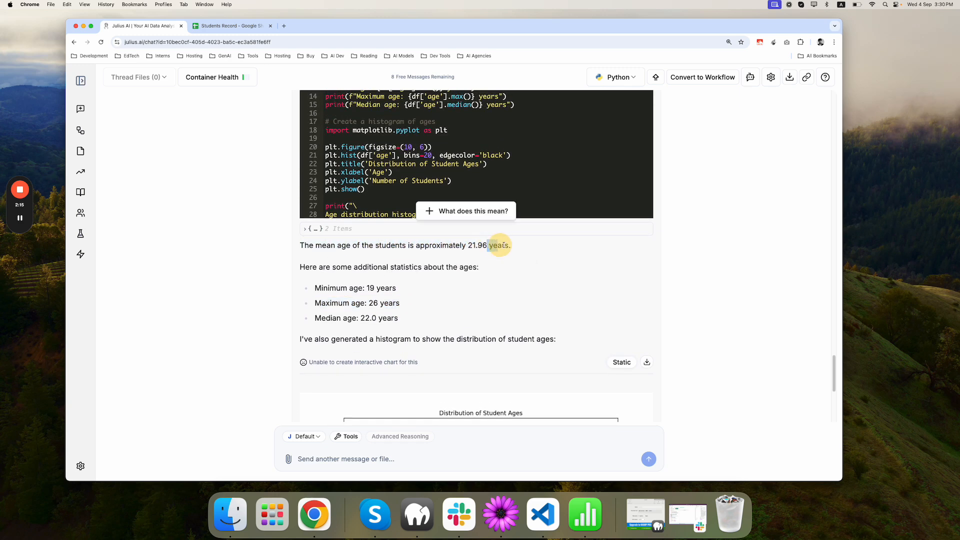
double_click(498, 245)
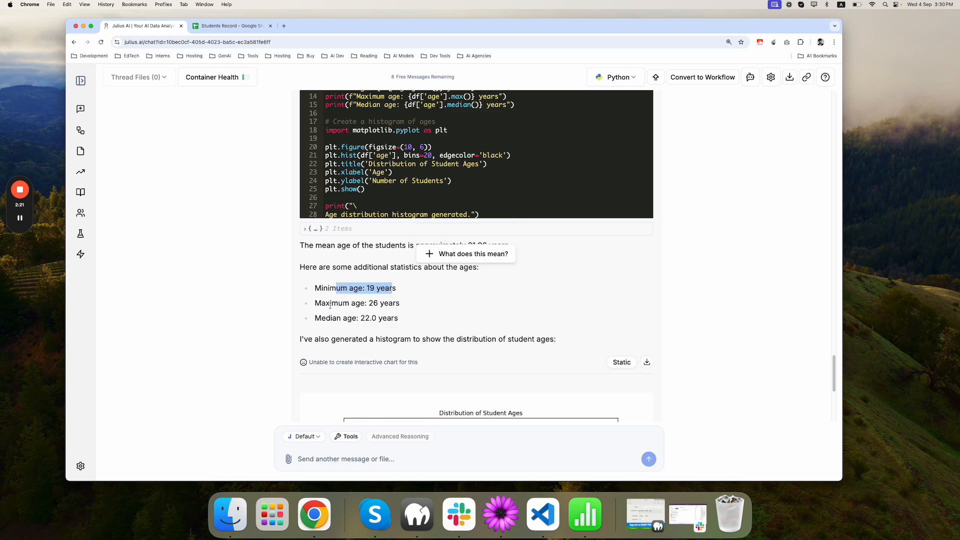
scroll(down, 3)
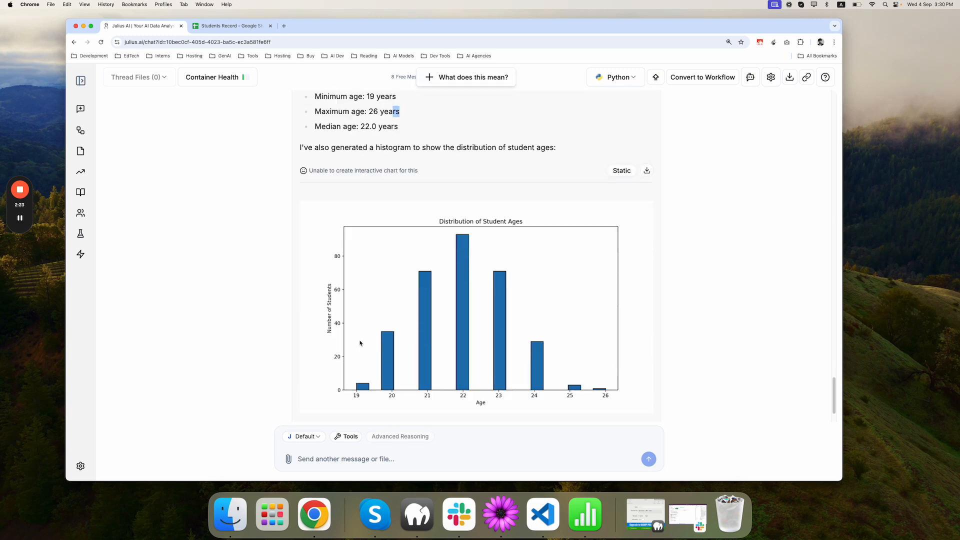
scroll(down, 3)
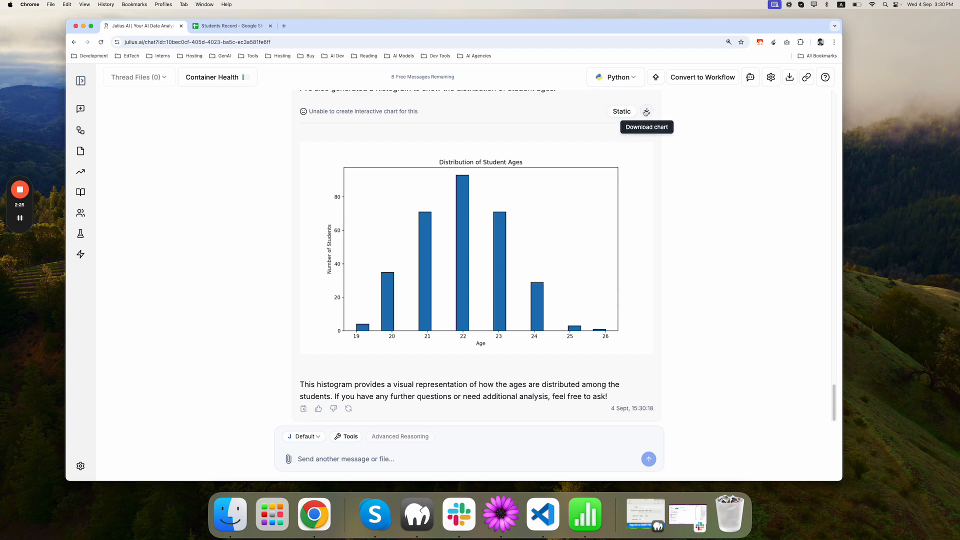
mouse_move(507, 229)
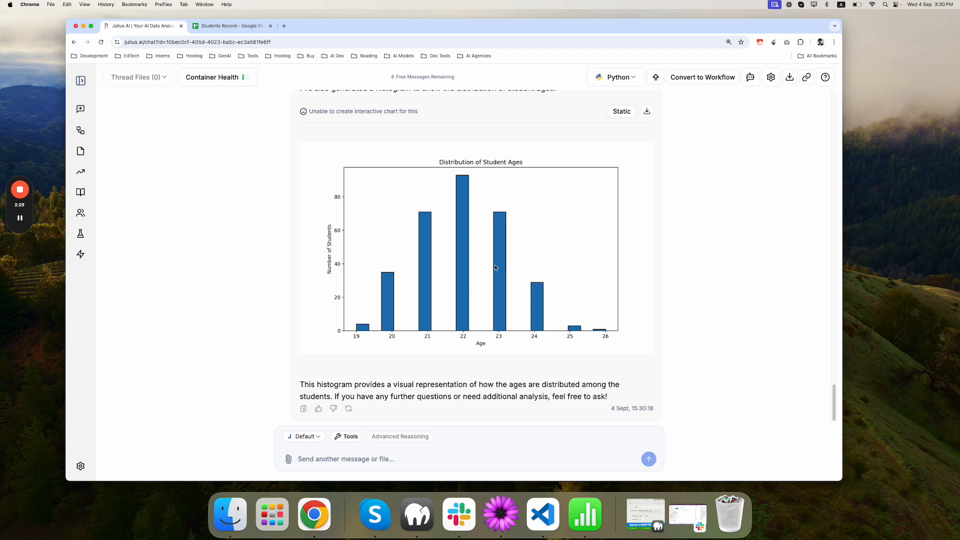
mouse_move(448, 351)
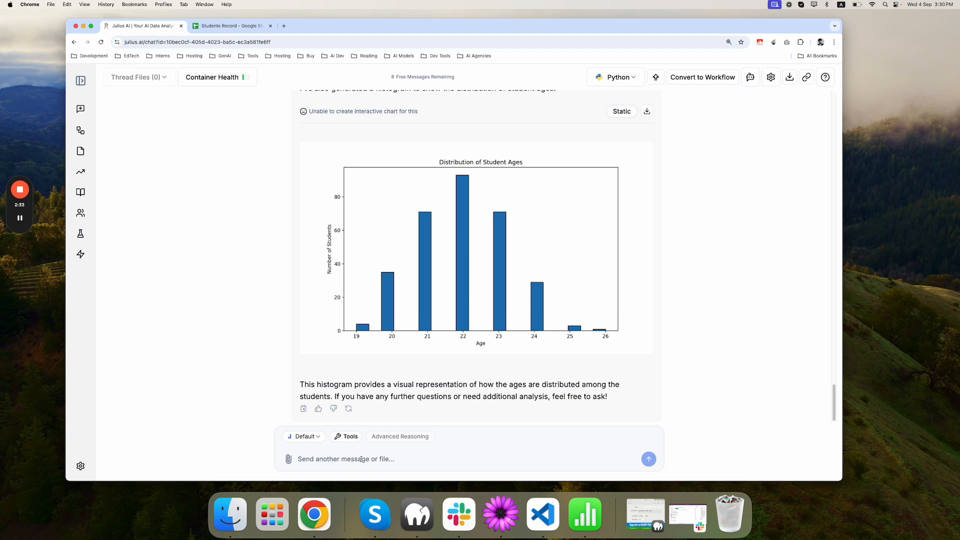
Ask Julius to implement the frequency distribution of the students' ages
text(Implement the frequency)
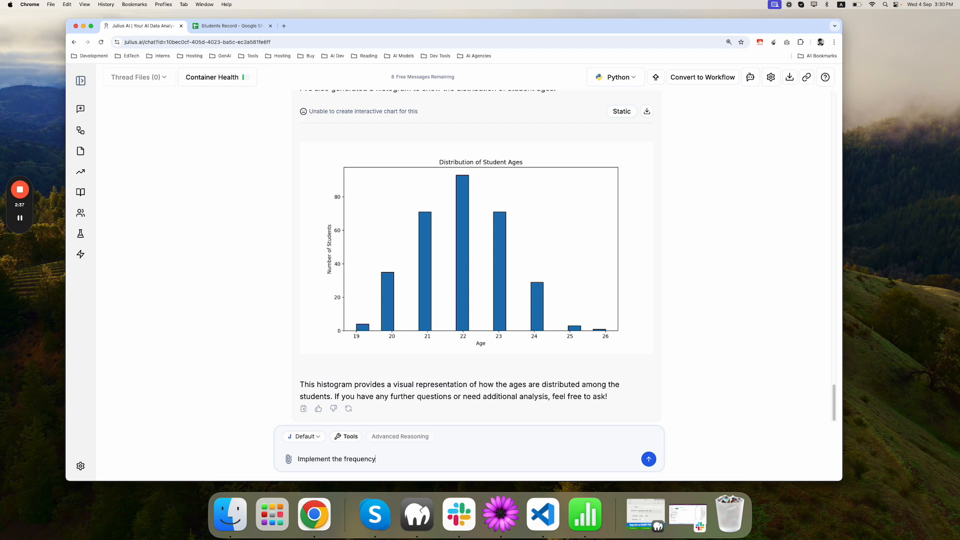
text(dist)
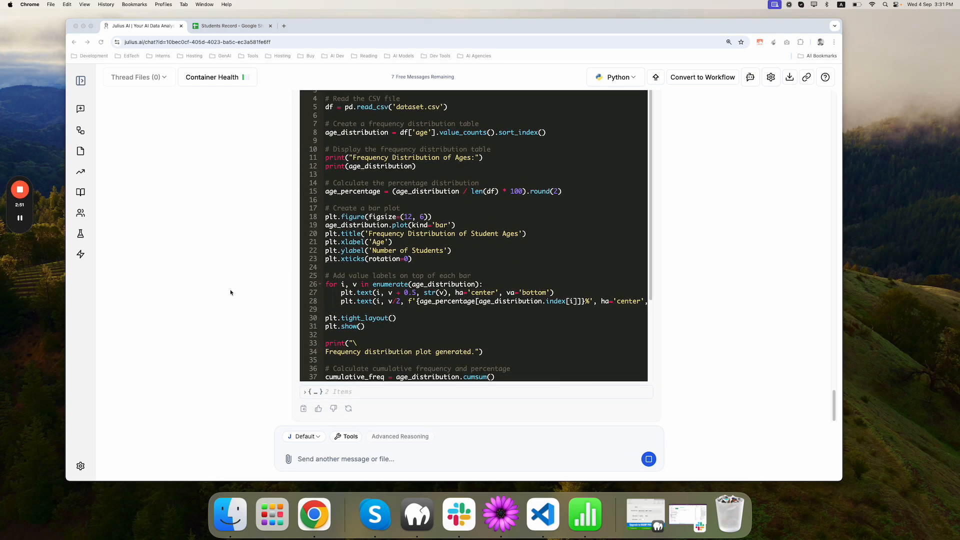
mouse_move(78, 263)
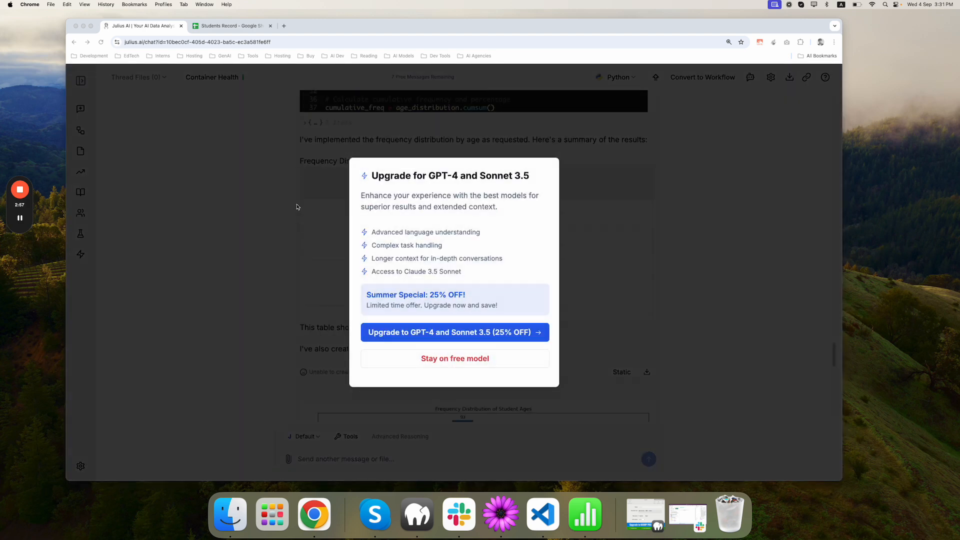
Decline the upgrade offer and stay on the free model
click(454, 358)
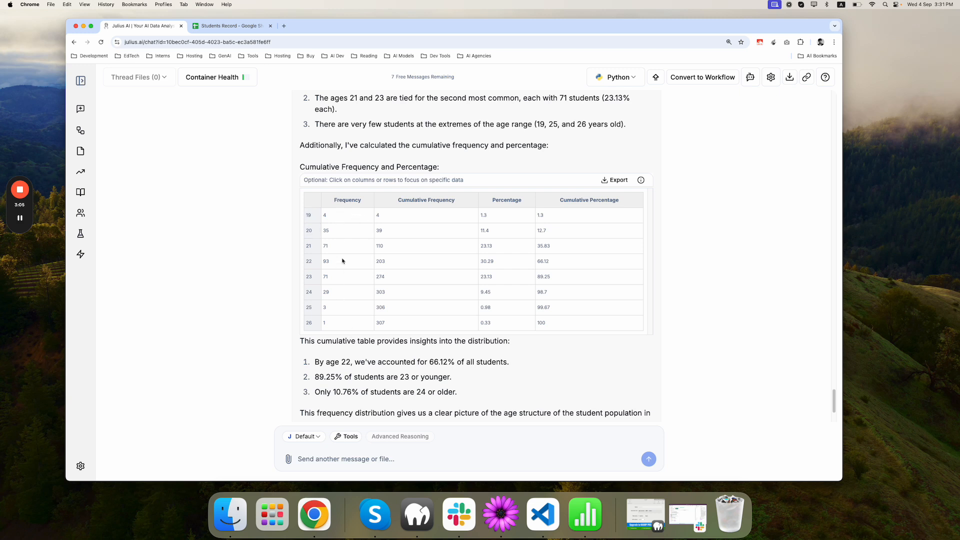
mouse_move(537, 222)
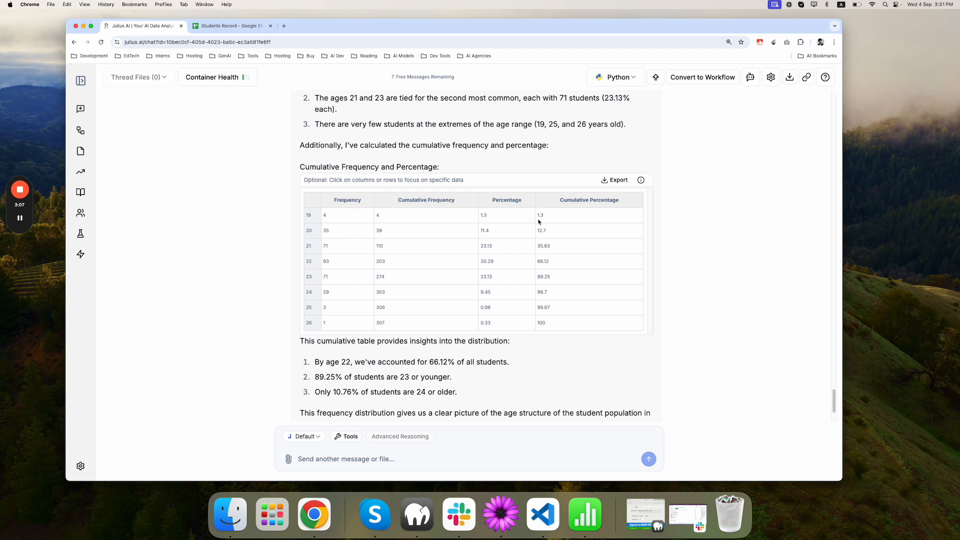